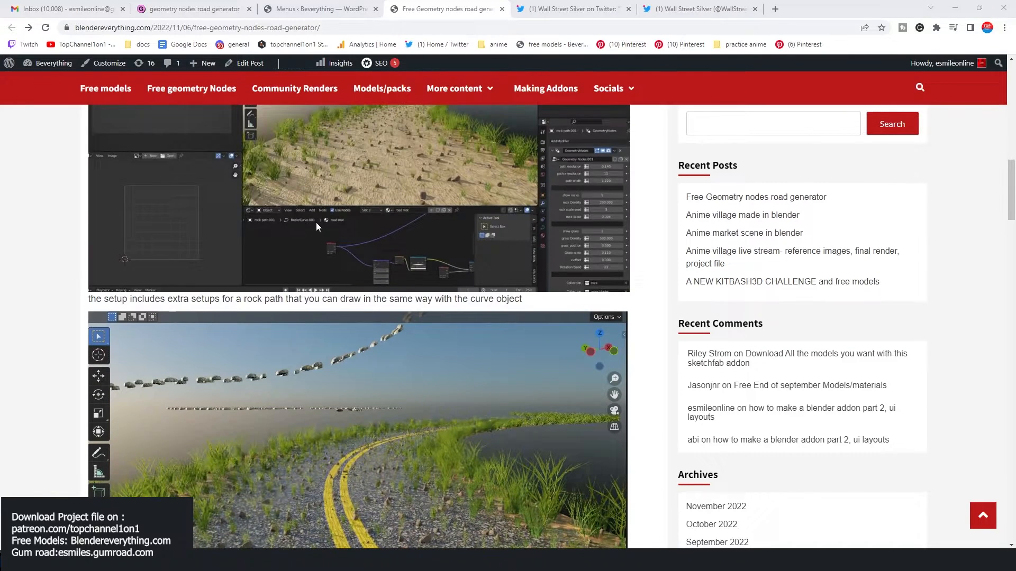
# - Switch to Chrome and bring the road generator blog post back into view
pyautogui.press('alt+tab')
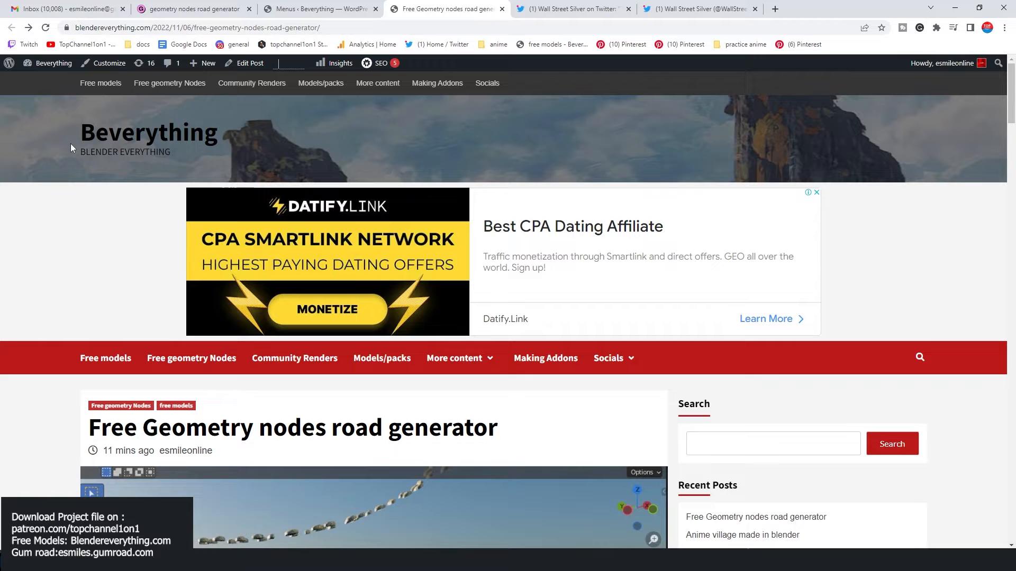
pyautogui.scroll(-3)
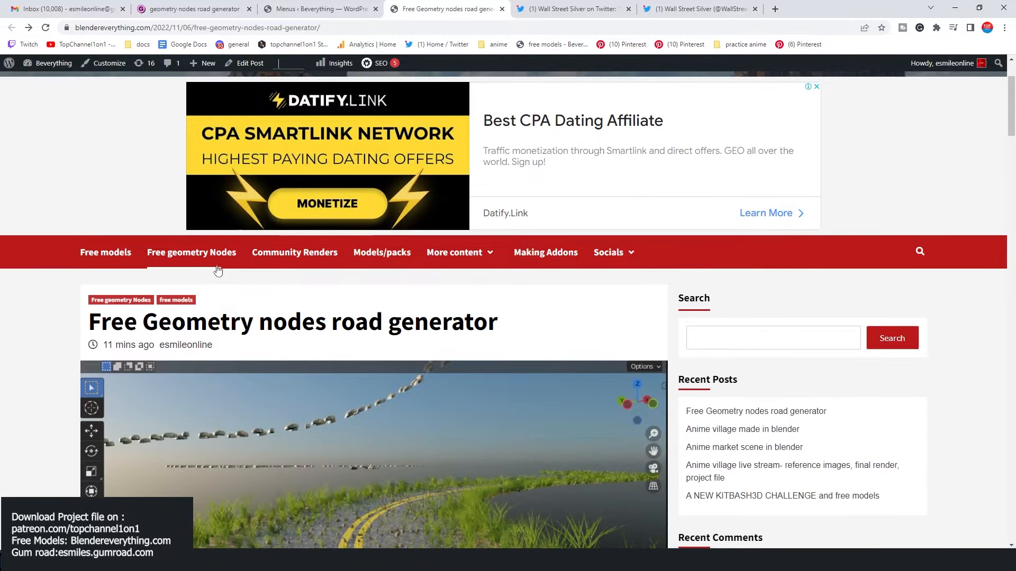
pyautogui.click(191, 252)
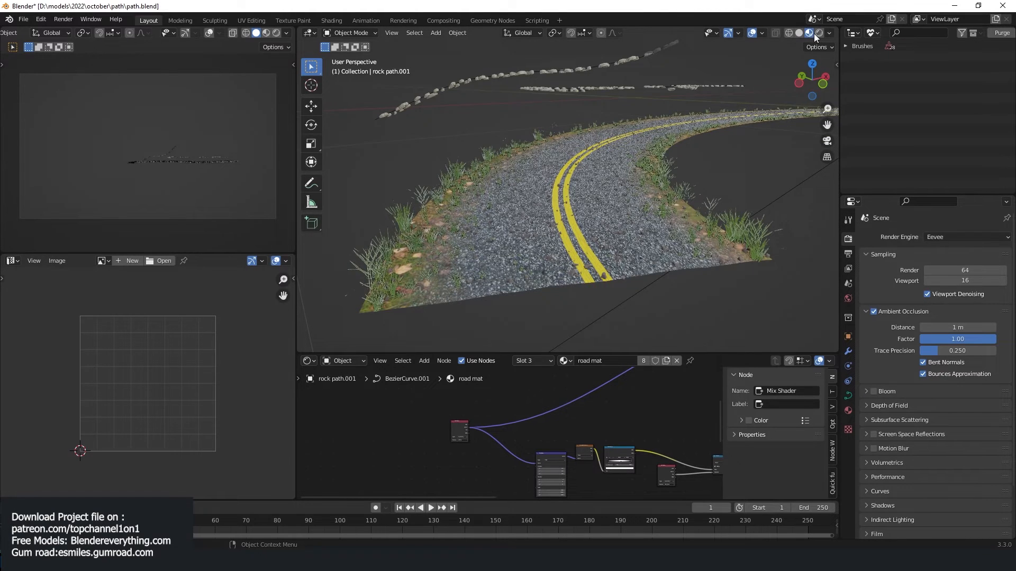
# - Set the render engine to Cycles and show the road's GeometryNodes modifier inputs
pyautogui.click(965, 236)
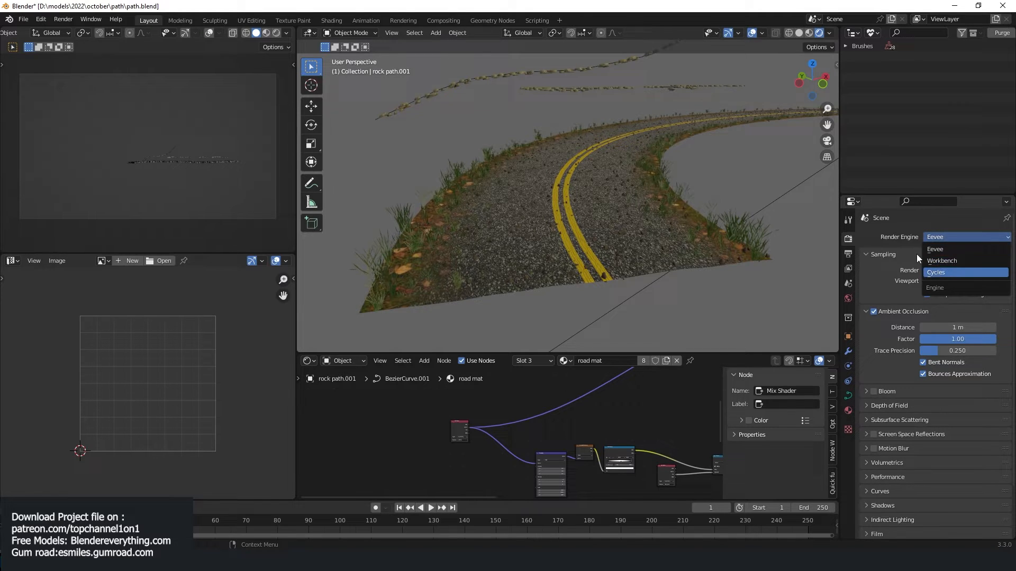
pyautogui.click(937, 272)
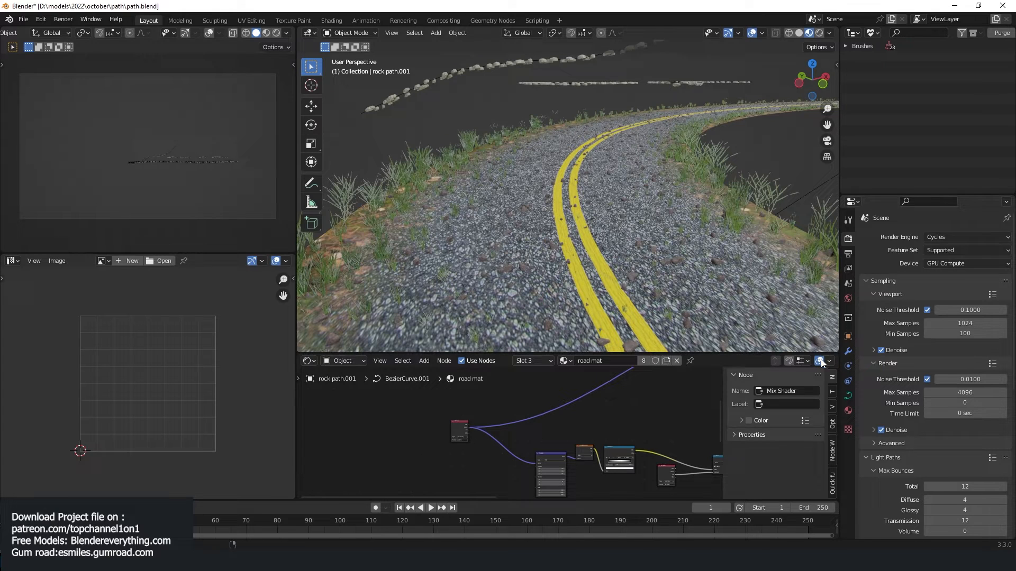
pyautogui.click(848, 336)
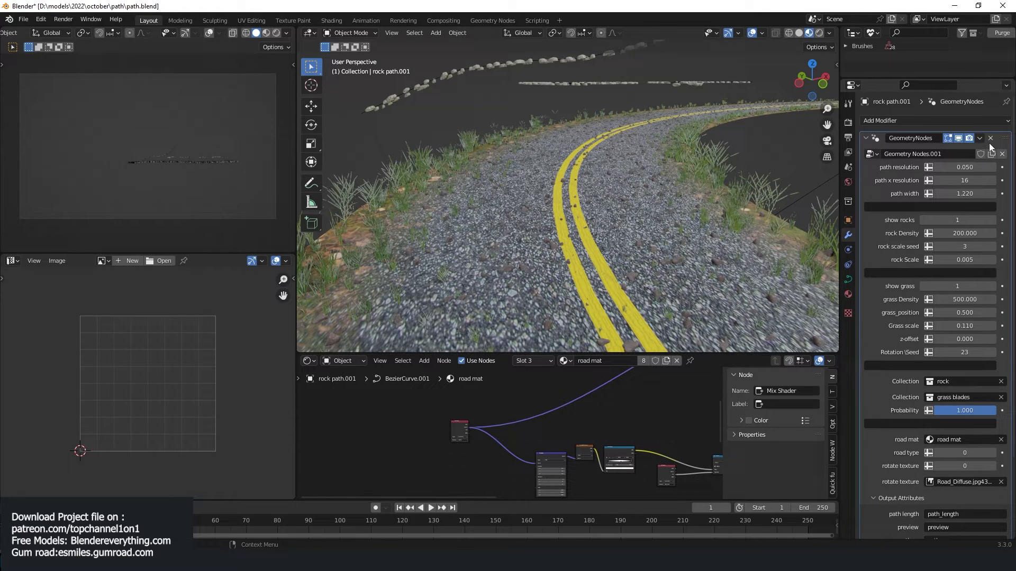
# - Set path resolution to 0.140 and x resolution to 12, with the left viewport in wireframe
pyautogui.click(965, 167)
pyautogui.write('0.140')
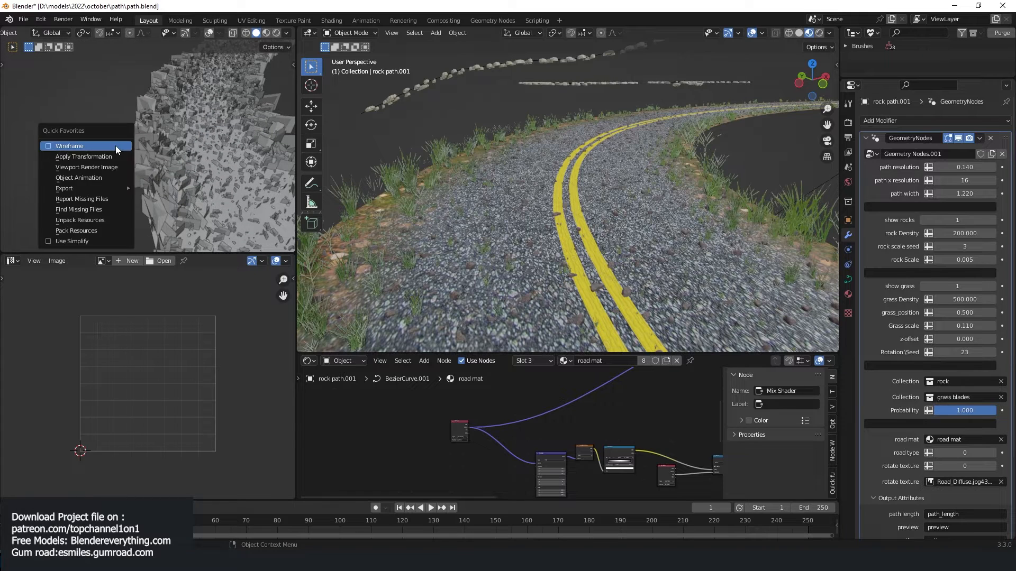
pyautogui.click(70, 145)
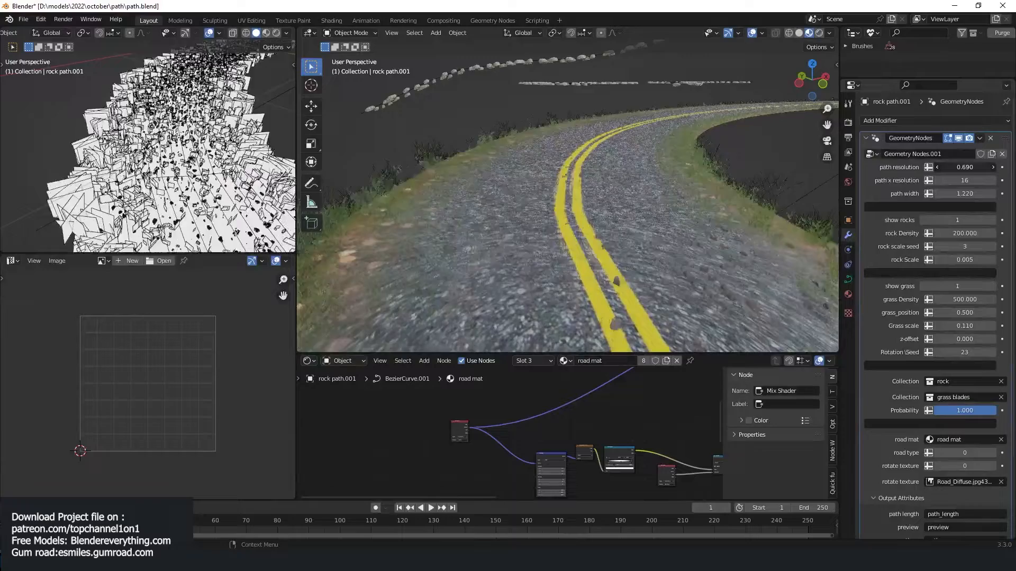
pyautogui.moveTo(964, 167); pyautogui.dragTo(978, 167)
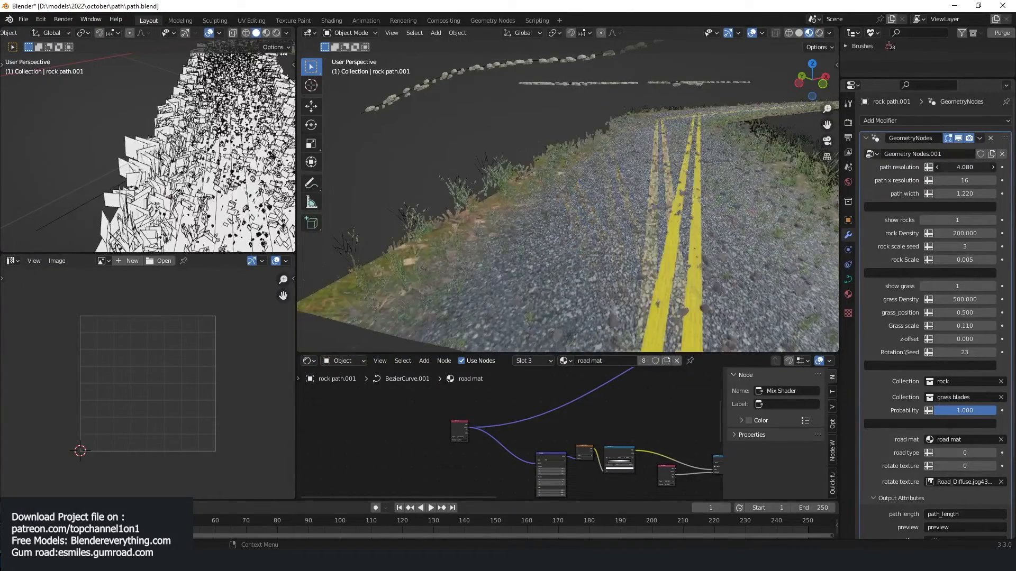
pyautogui.moveTo(964, 166); pyautogui.dragTo(946, 166)
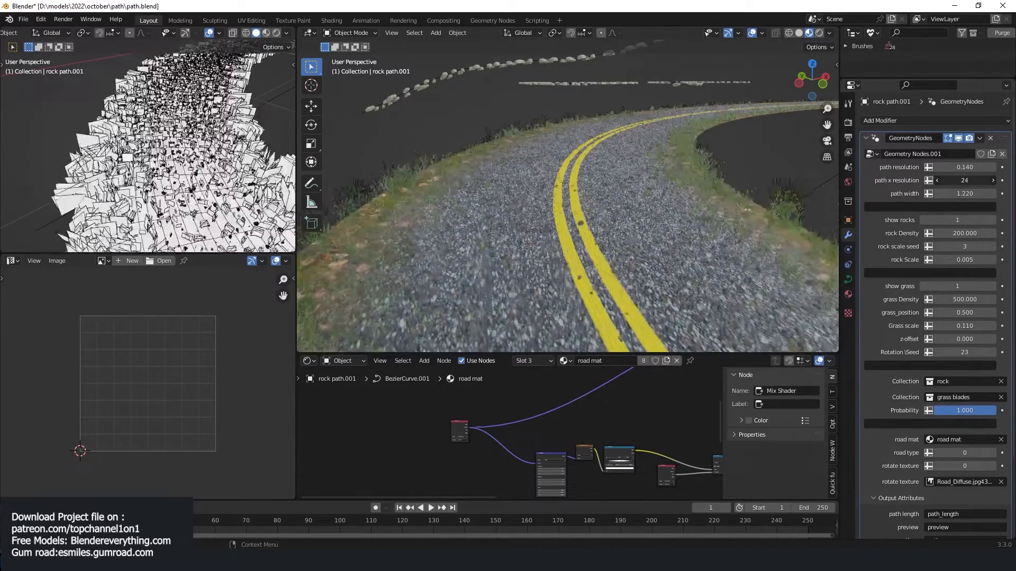
pyautogui.click(938, 180)
pyautogui.write('12')
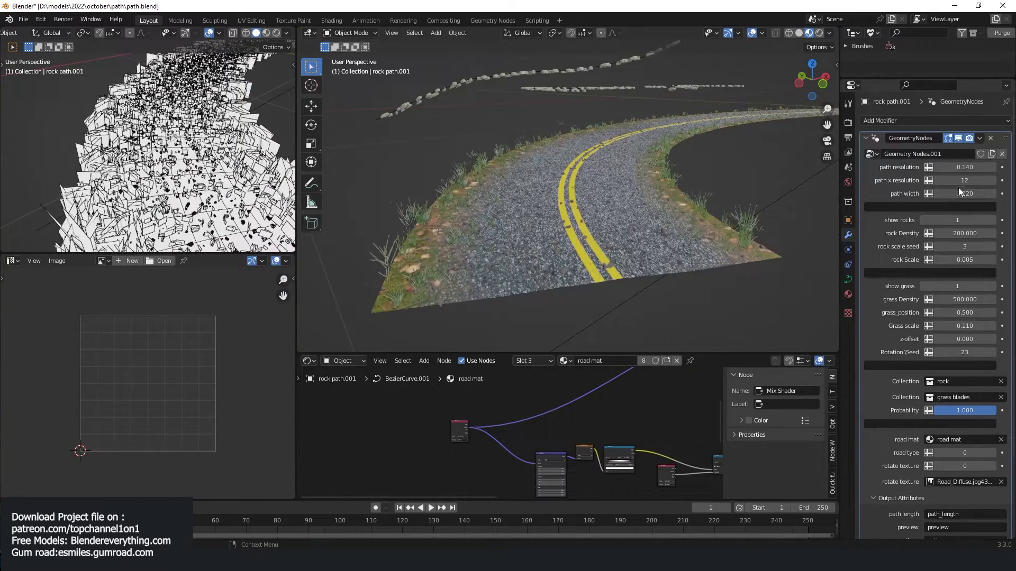
# - Adjust the road's path width until it reads 1.250
pyautogui.moveTo(965, 193); pyautogui.dragTo(946, 193)
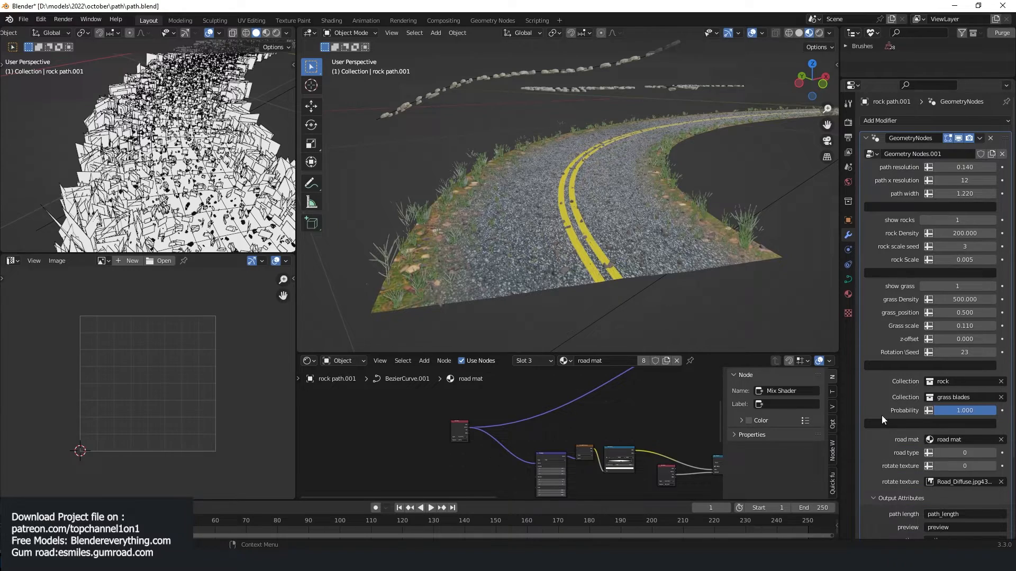
pyautogui.click(980, 192)
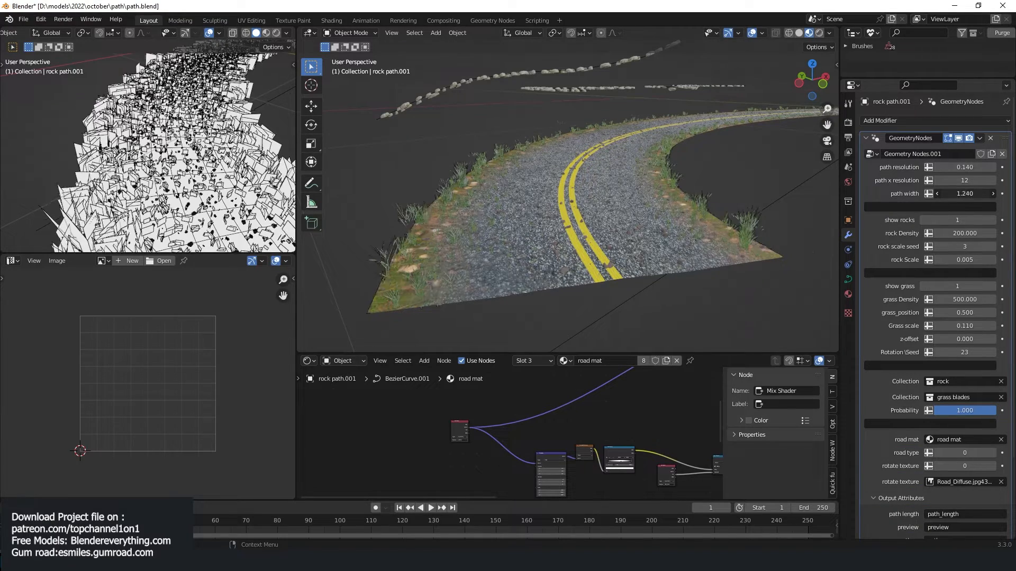
pyautogui.moveTo(965, 193); pyautogui.dragTo(946, 193)
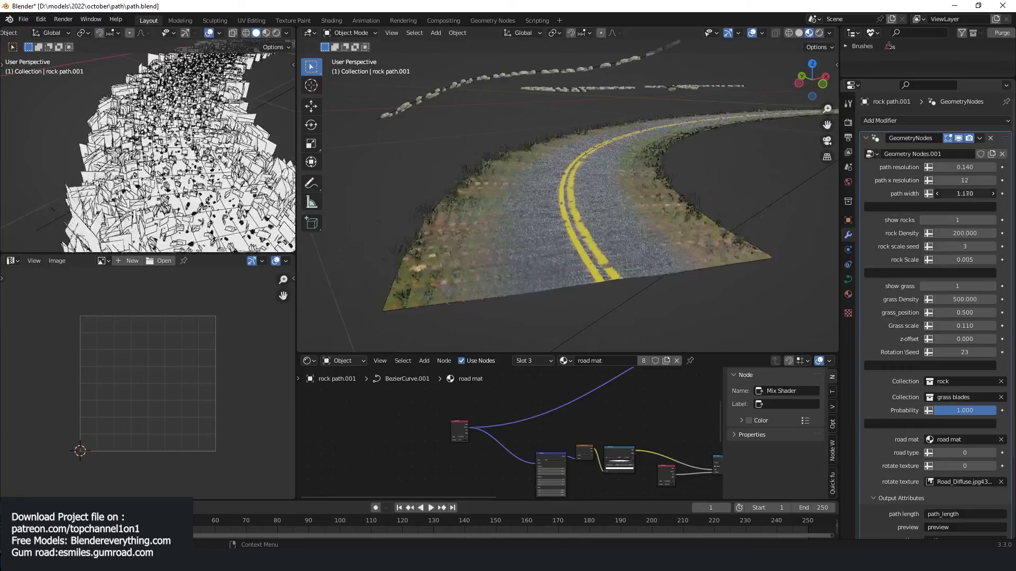
pyautogui.moveTo(966, 193); pyautogui.dragTo(946, 192)
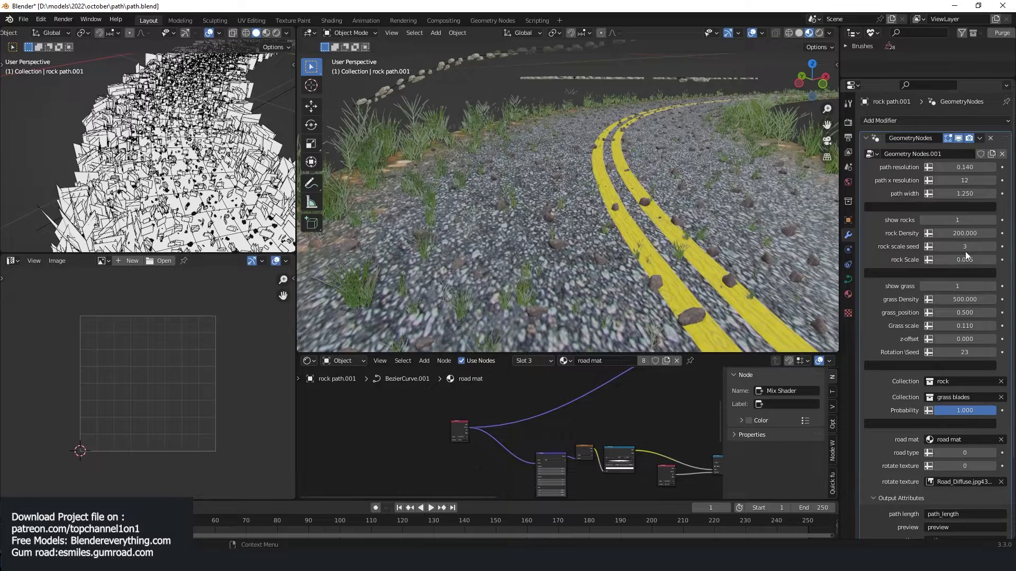
# - Enlarge the rocks to scale 0.013, change rock scale seed to 43 and lower rock density
pyautogui.moveTo(959, 259); pyautogui.dragTo(971, 259)
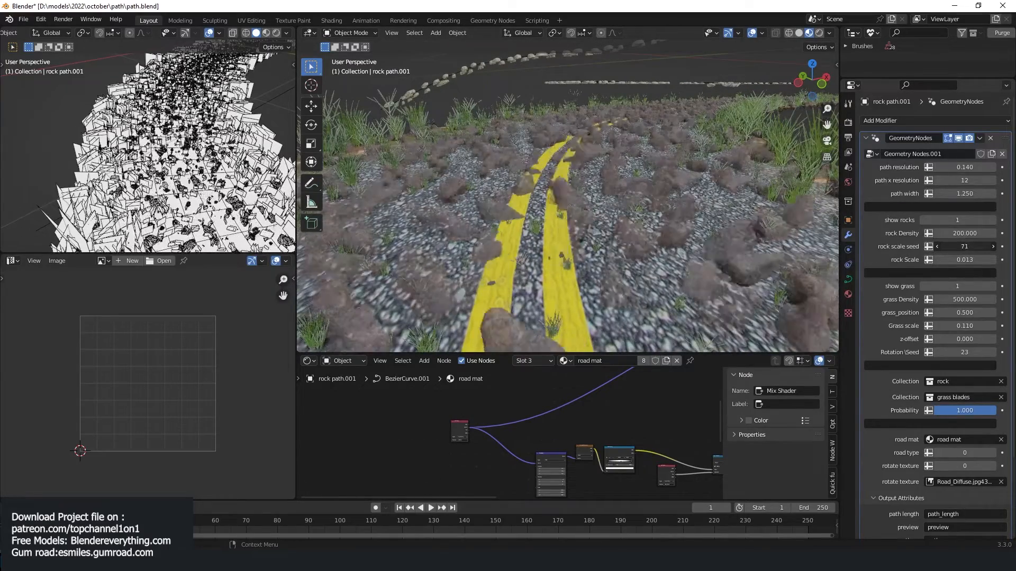
pyautogui.click(938, 247)
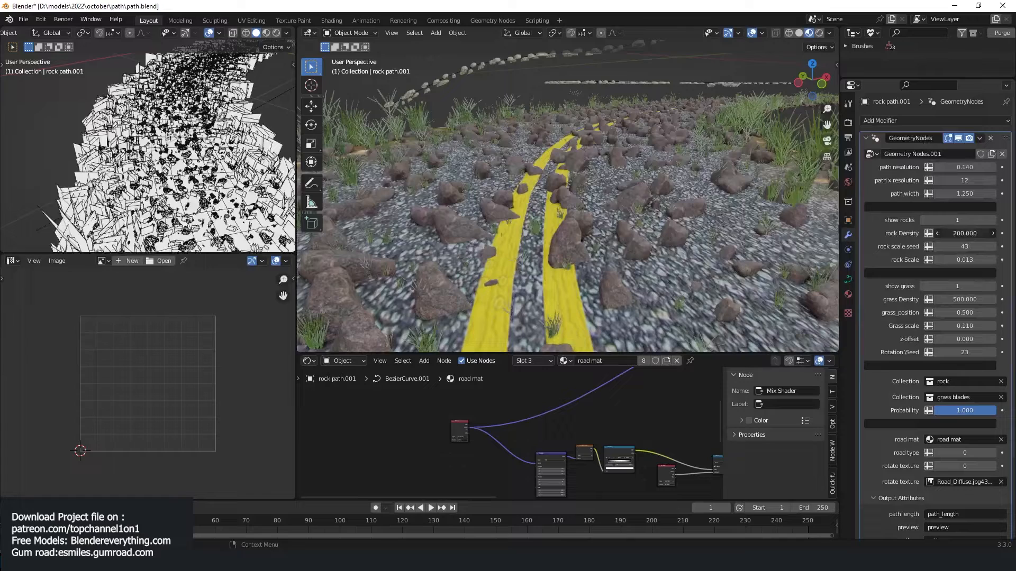
pyautogui.moveTo(972, 233); pyautogui.dragTo(965, 233)
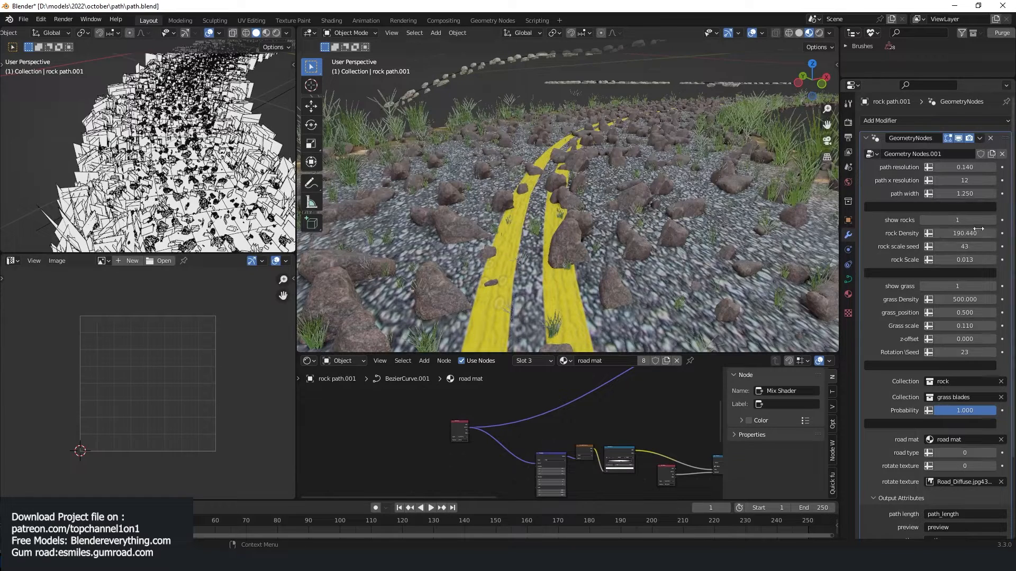
pyautogui.moveTo(965, 233); pyautogui.dragTo(958, 233)
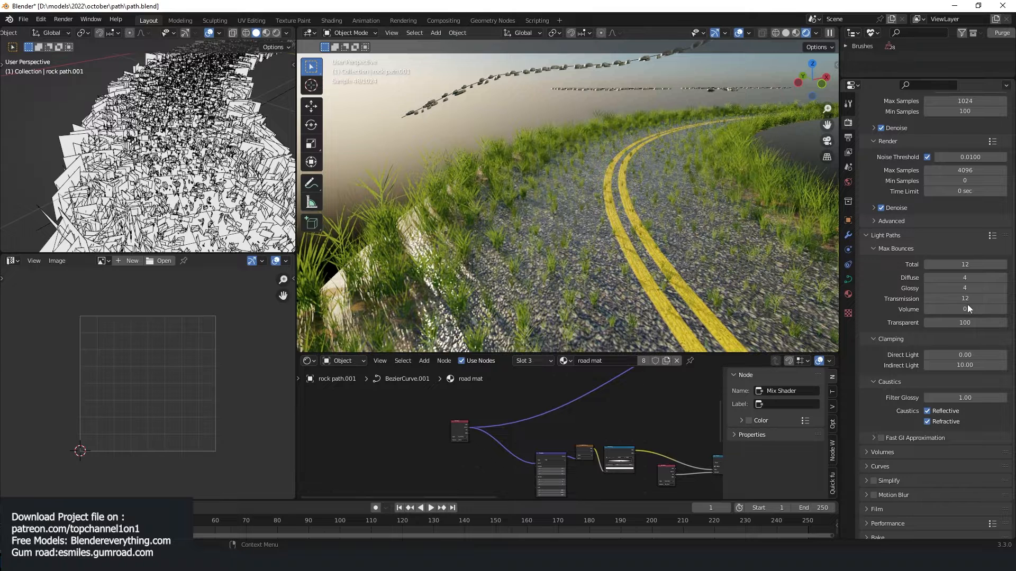
pyautogui.moveTo(965, 321)
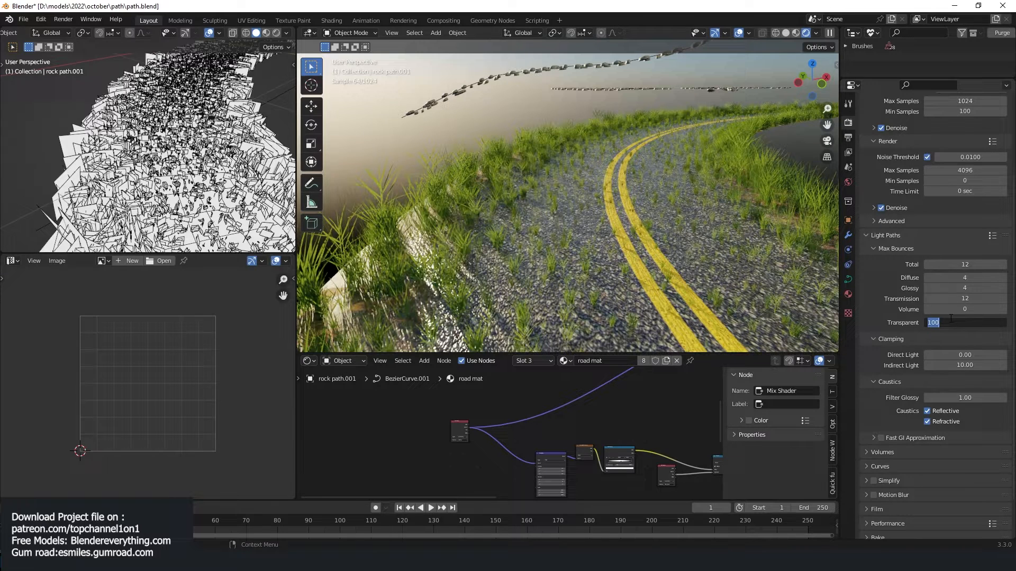
# - Limit transparent light bounces to 12 and adjust the rock and grass settings in the modifier
pyautogui.write('12')
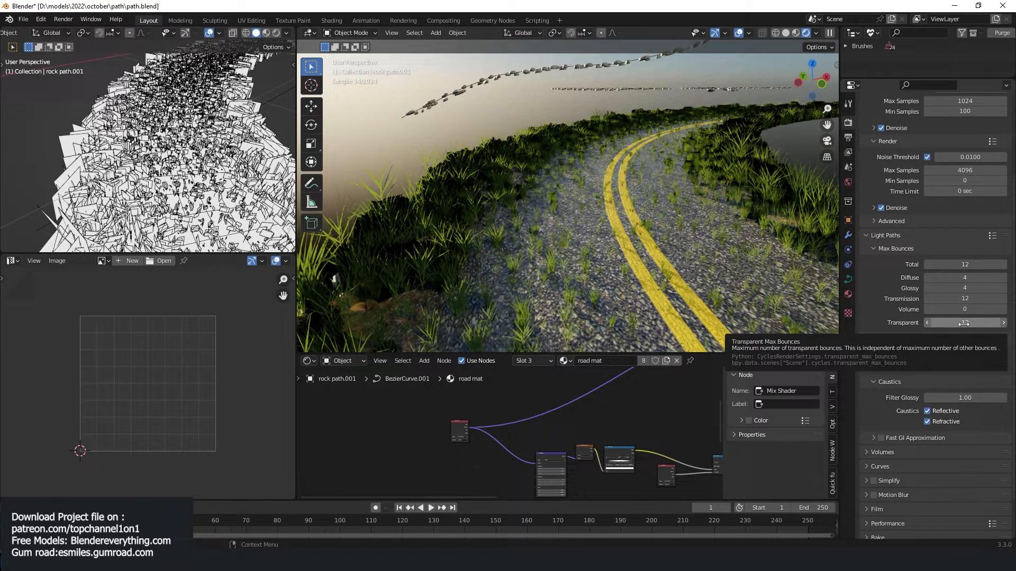
pyautogui.click(964, 323)
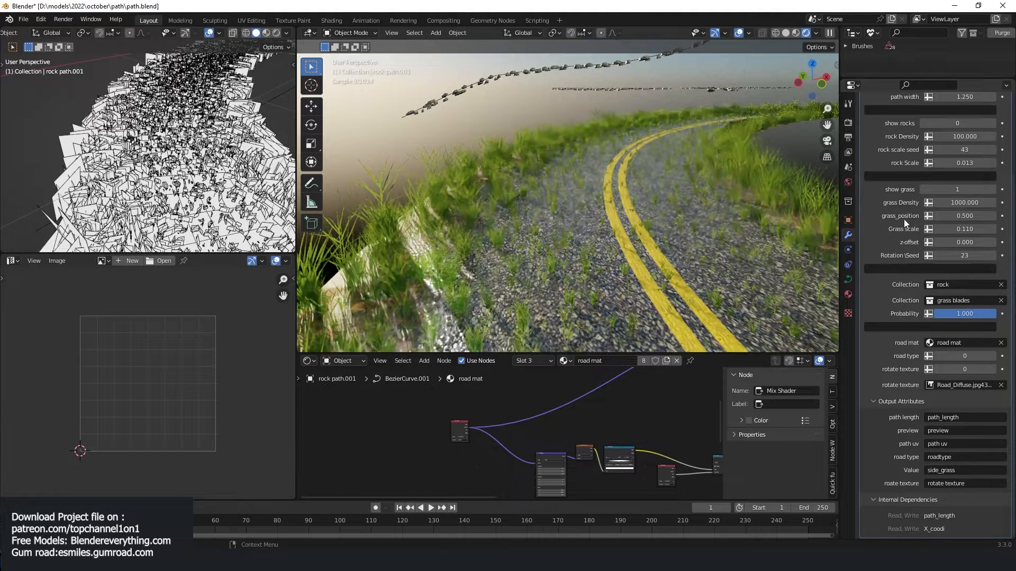
# - Edit the grass Density field to return it to 500
pyautogui.doubleClick(964, 202)
pyautogui.write('500.000')
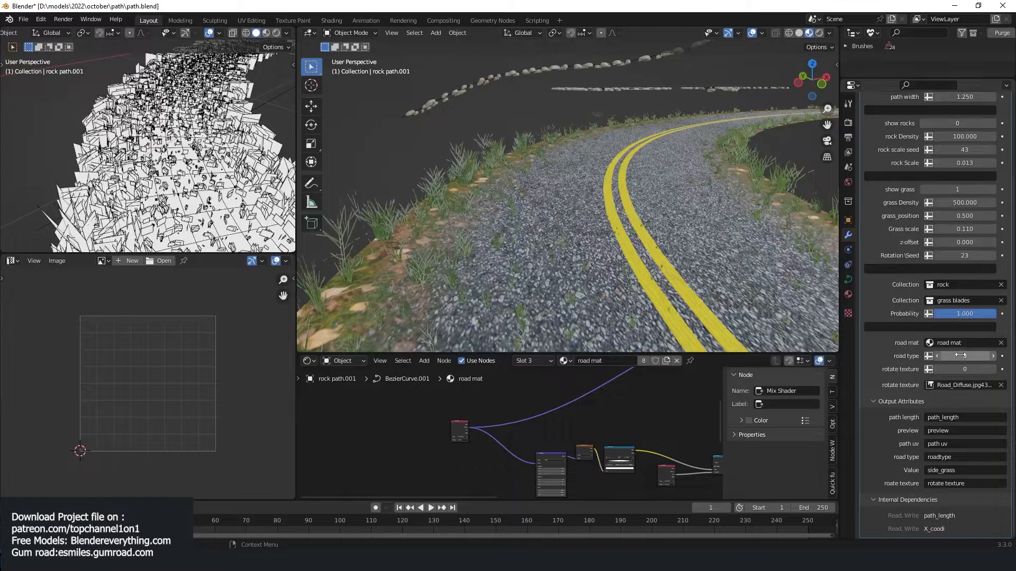
# - Change road type to 1 for a dirt track and edit the road curve's end points
pyautogui.click(937, 356)
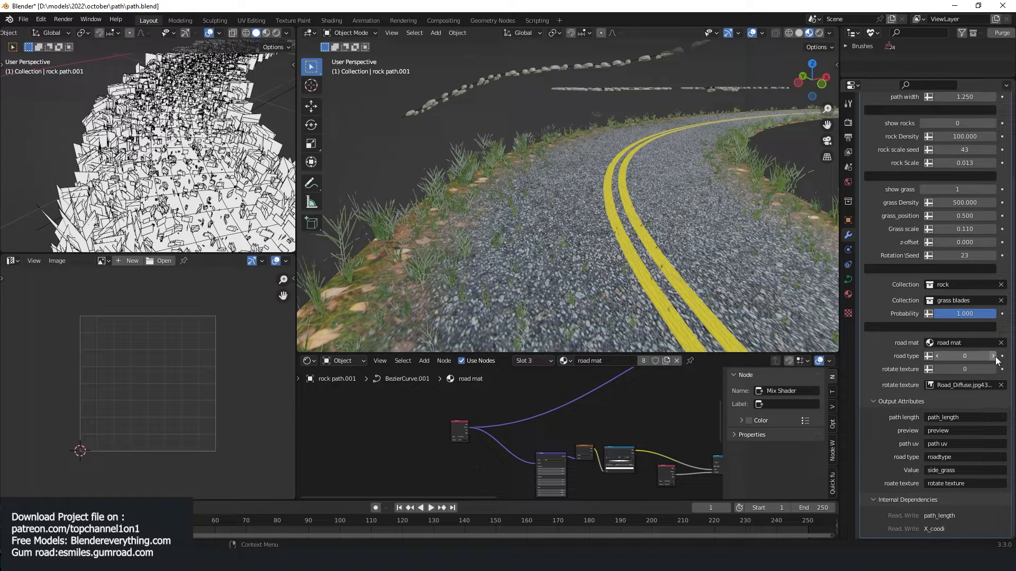
pyautogui.click(992, 355)
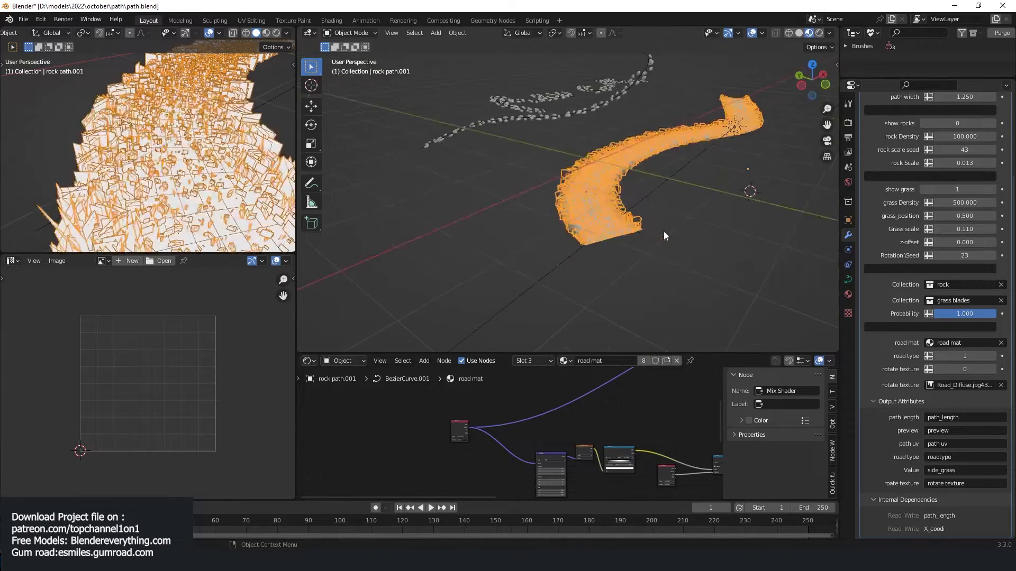
pyautogui.press('Tab')
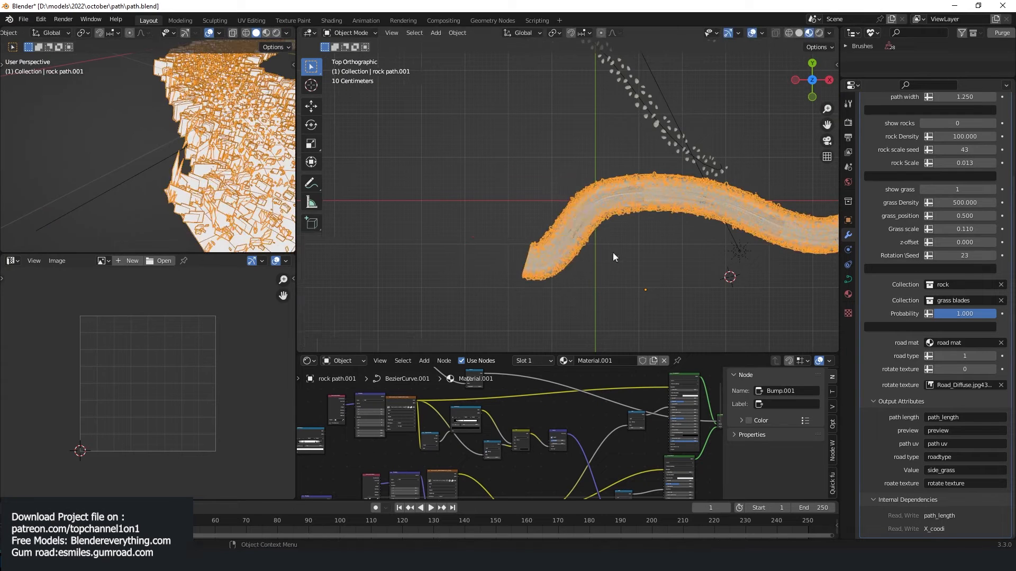
pyautogui.press('Tab')
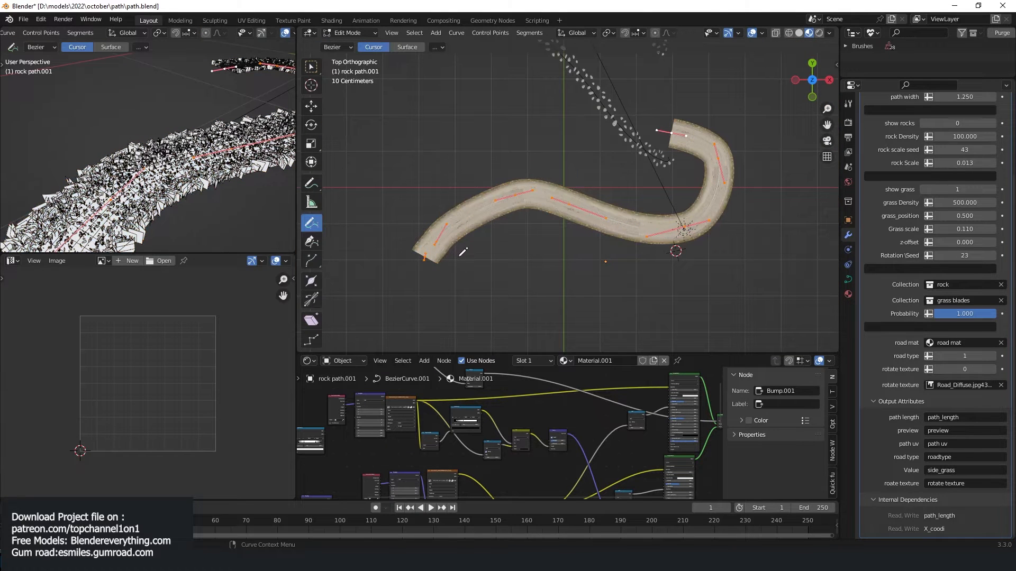
pyautogui.press('Tab')
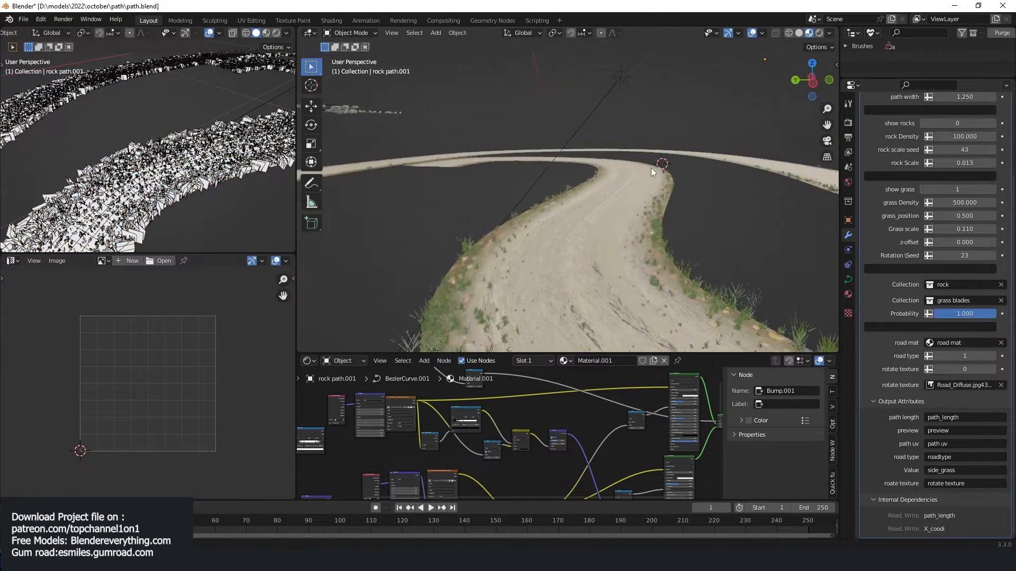
pyautogui.press('Tab')
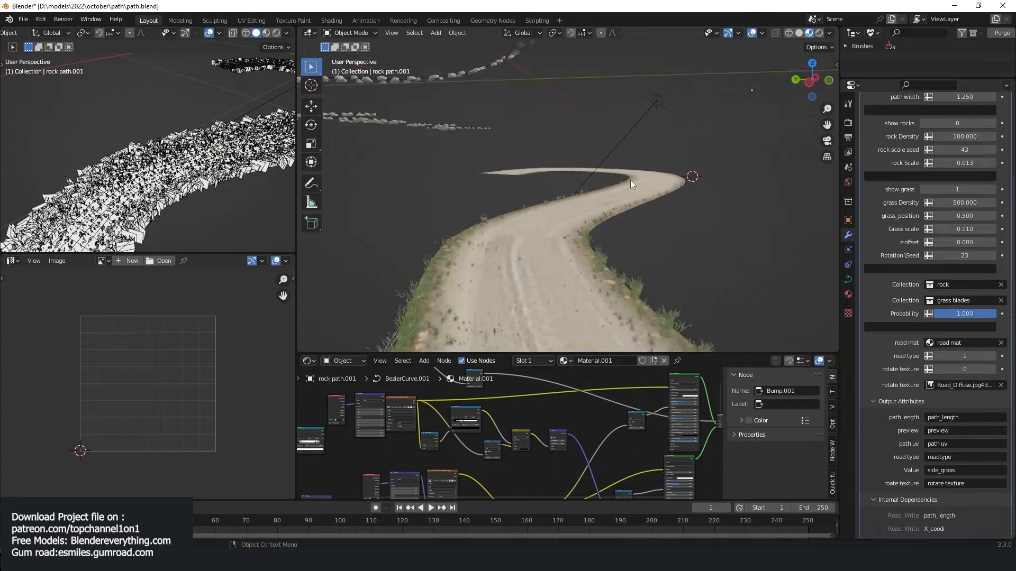
pyautogui.press('Tab')
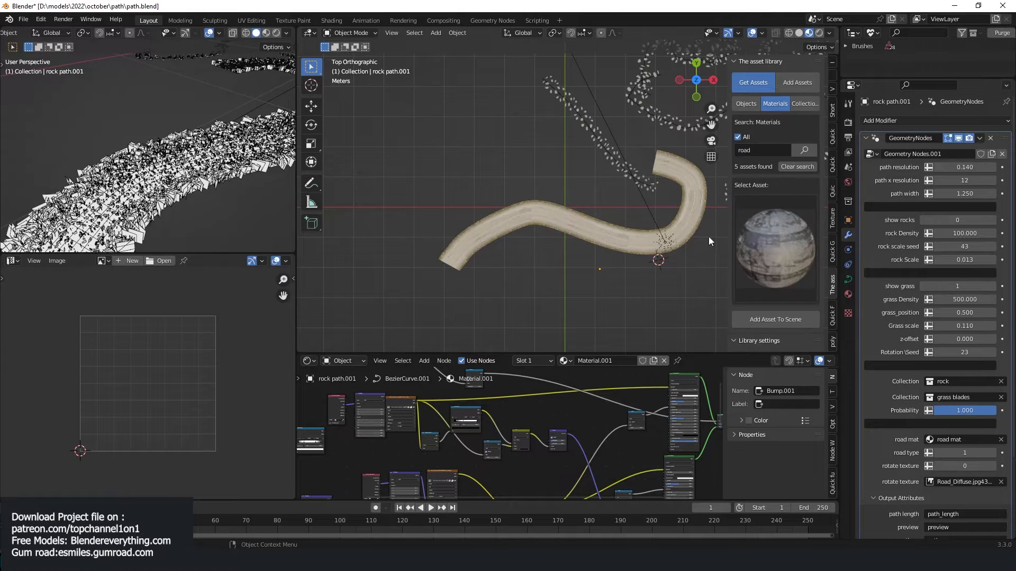
# - Search the Objects asset library for 'ground' to find the grassy terrain asset
pyautogui.click(745, 104)
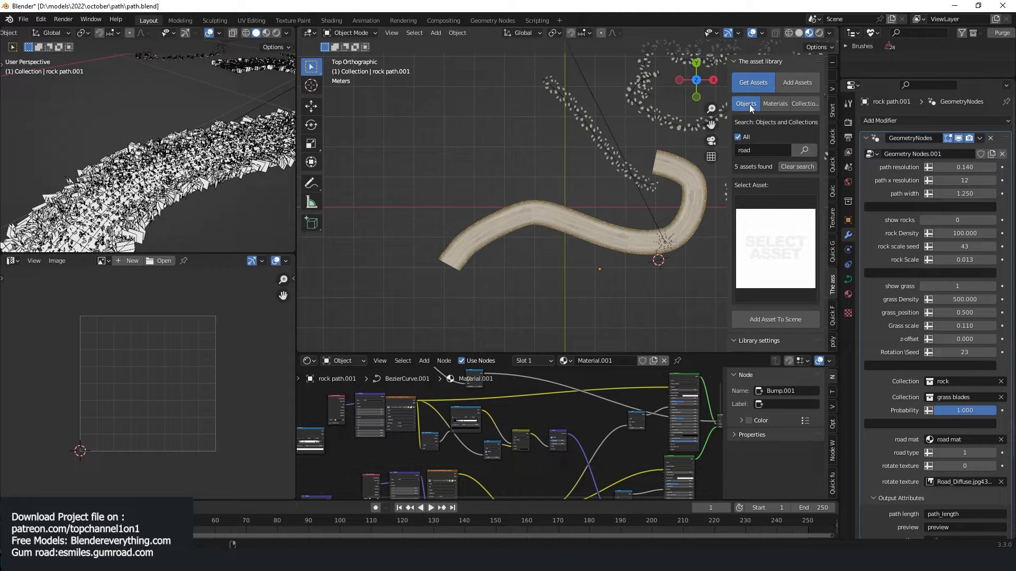
pyautogui.moveTo(724, 154)
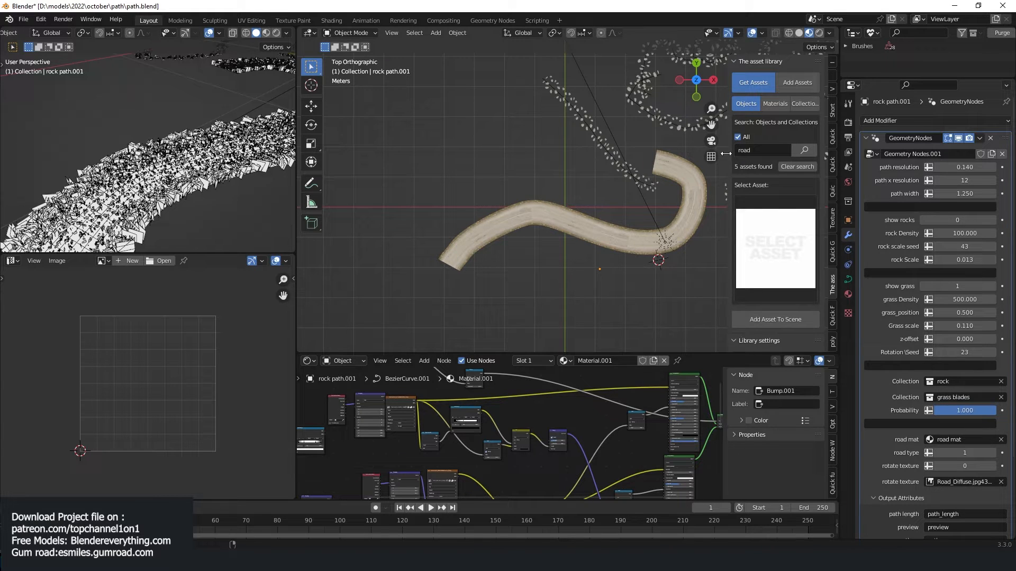
pyautogui.moveTo(804, 150)
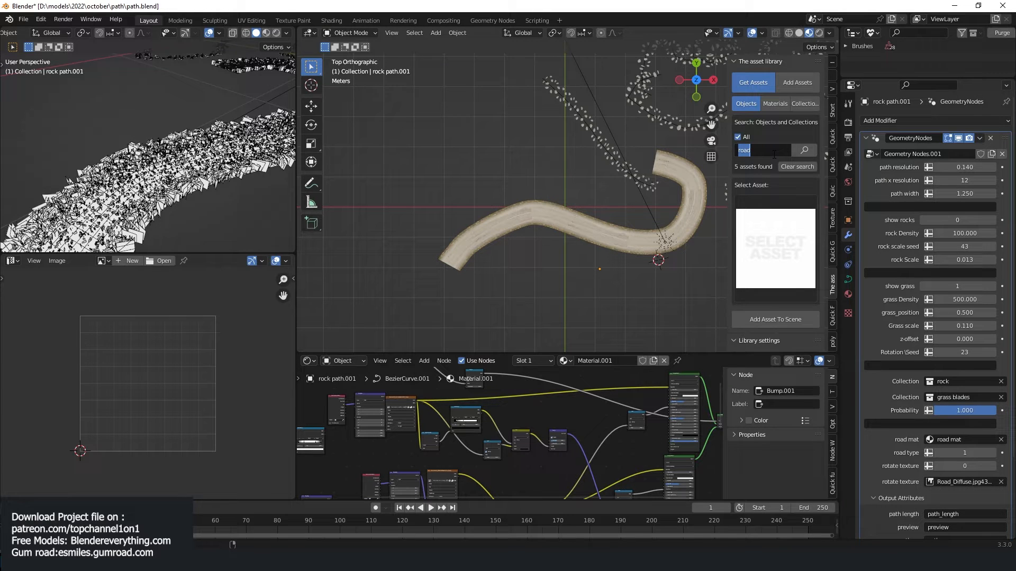
pyautogui.write('ground')
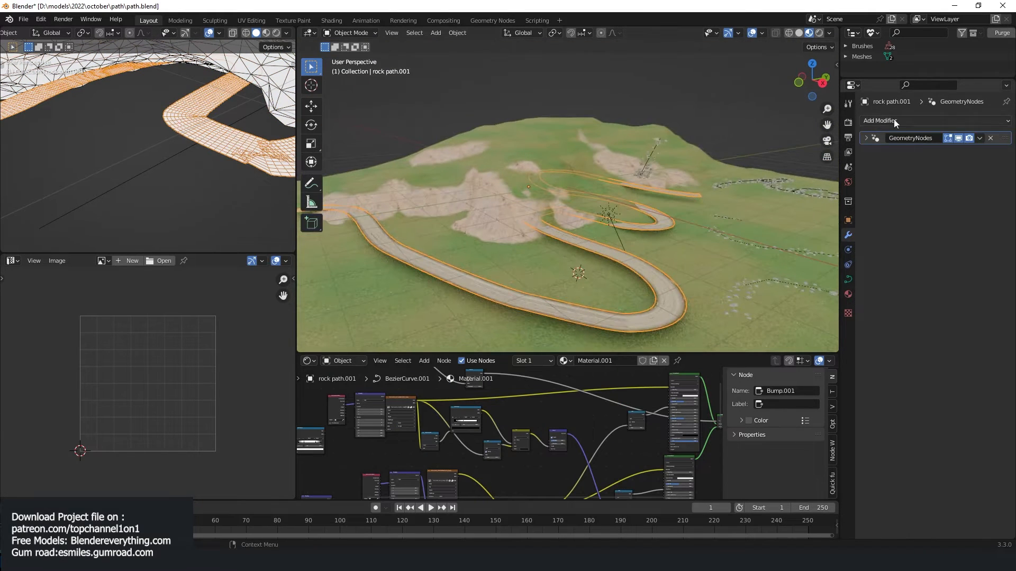
# - Add a Shrinkwrap modifier targeting the ground with Wrap Method set to Project
pyautogui.click(879, 120)
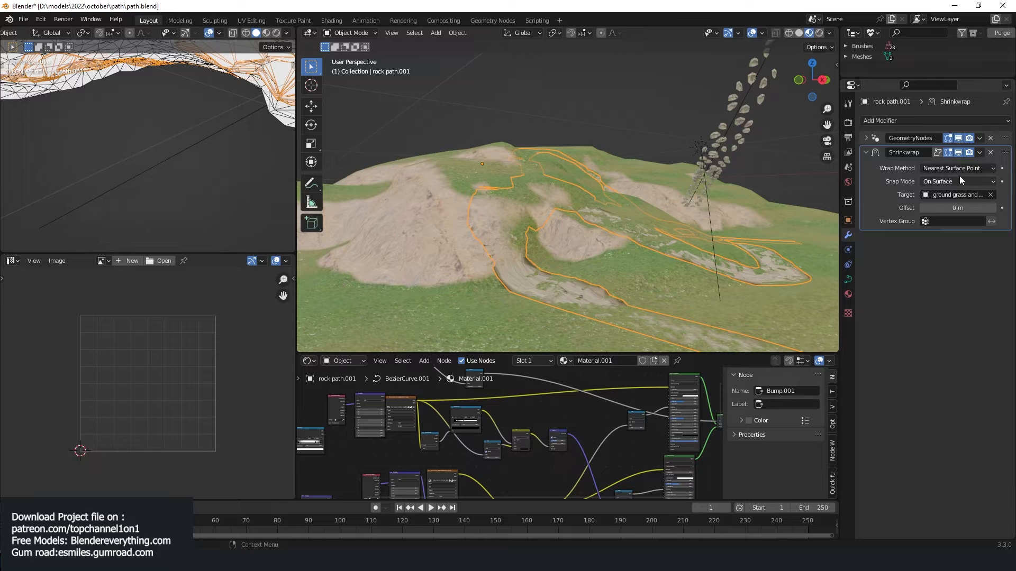
pyautogui.click(958, 168)
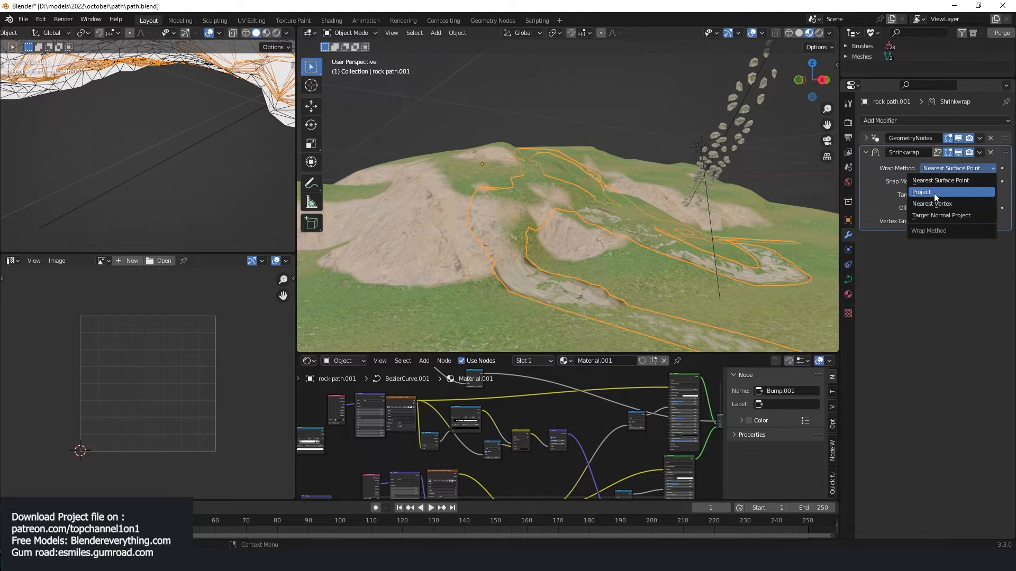
pyautogui.click(920, 191)
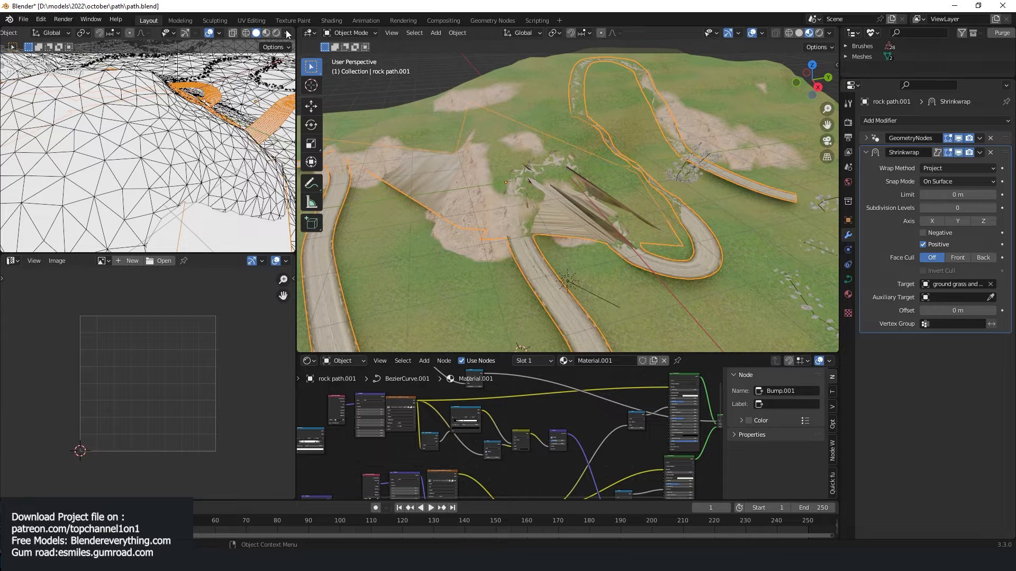
pyautogui.click(287, 33)
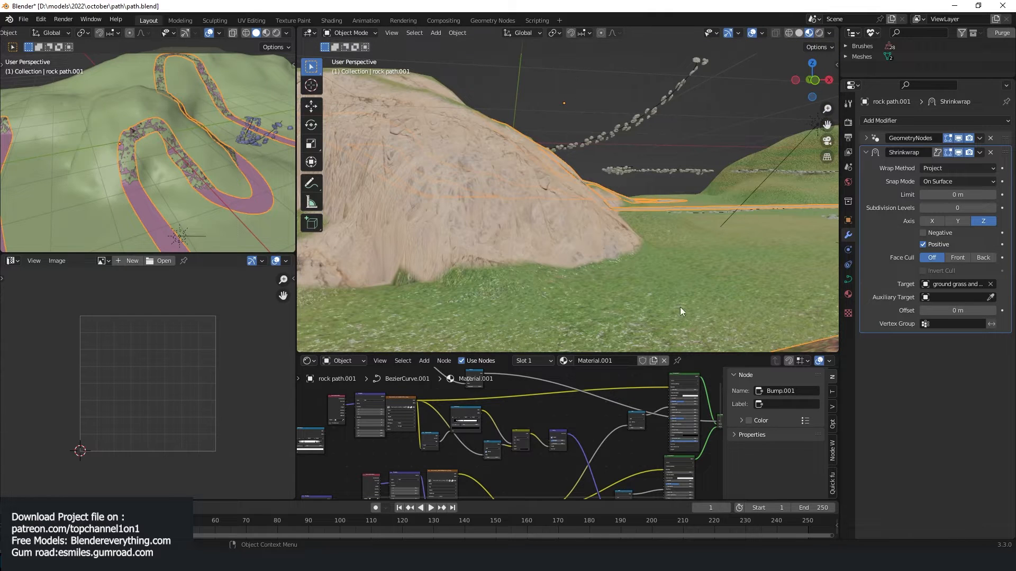
# - Enable the Shrinkwrap Z axis with Positive direction and lower the road 0.035 m into the hills
pyautogui.click(311, 184)
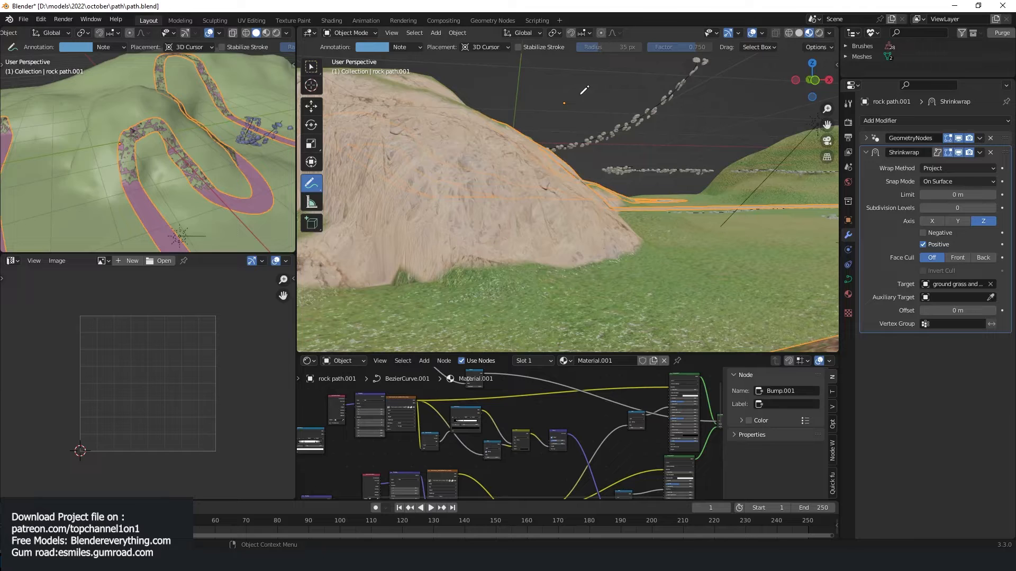
pyautogui.moveTo(478, 108)
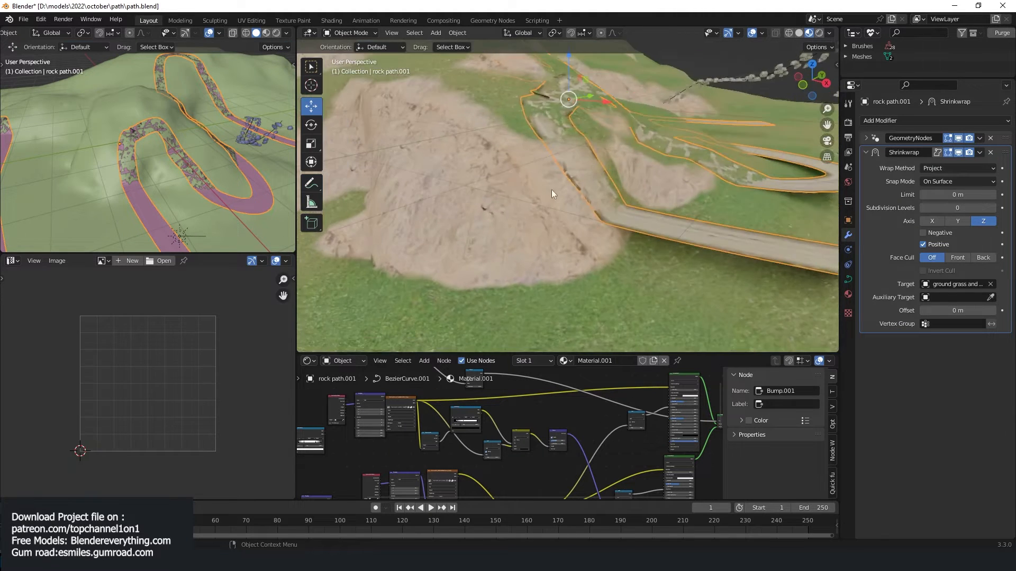
pyautogui.press('g')
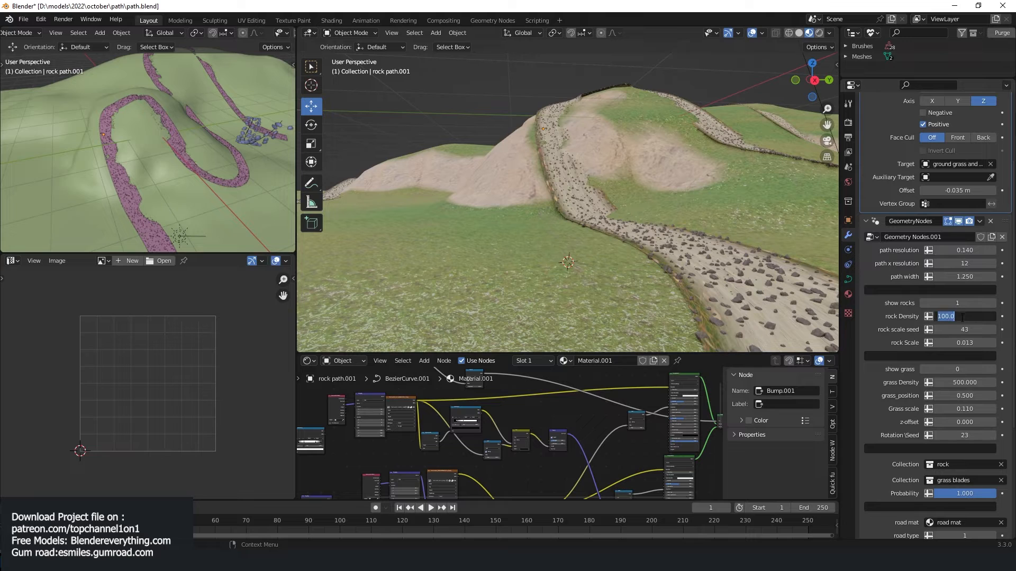
# - Set rock Density to 20, show grass with Density 100, and switch the road to asphalt with yellow lines
pyautogui.write('50.0')
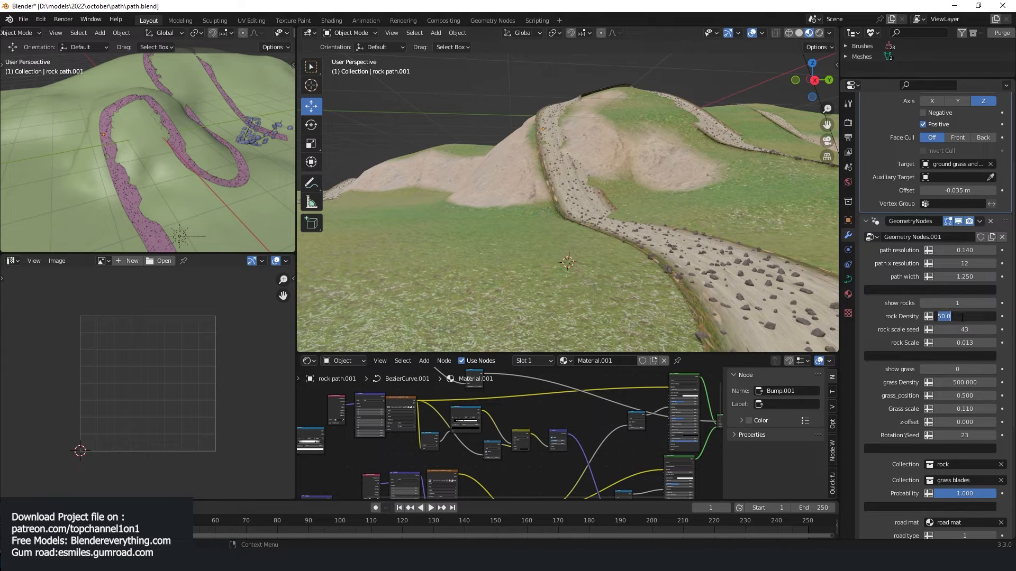
pyautogui.write('20.000')
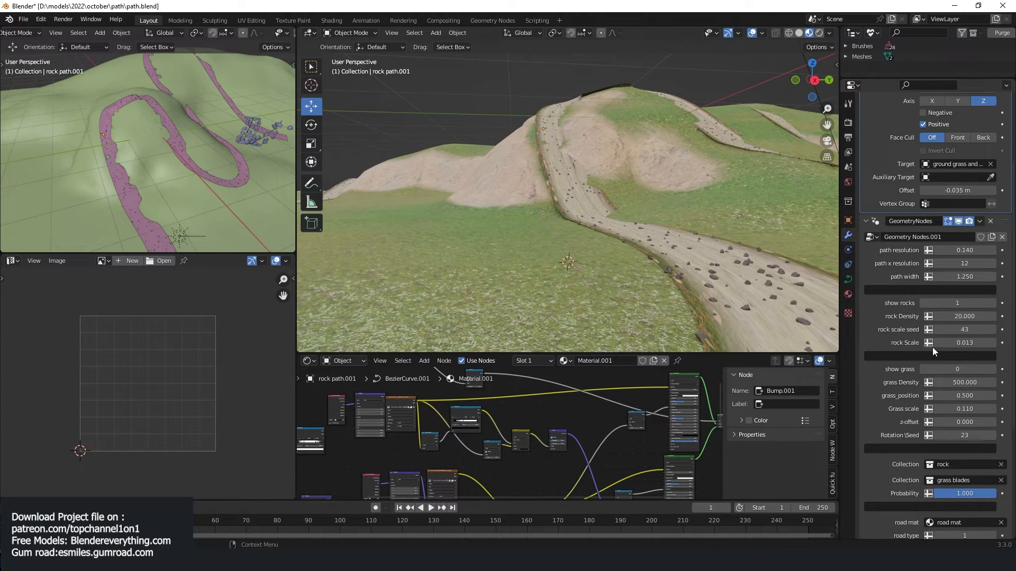
pyautogui.moveTo(957, 370)
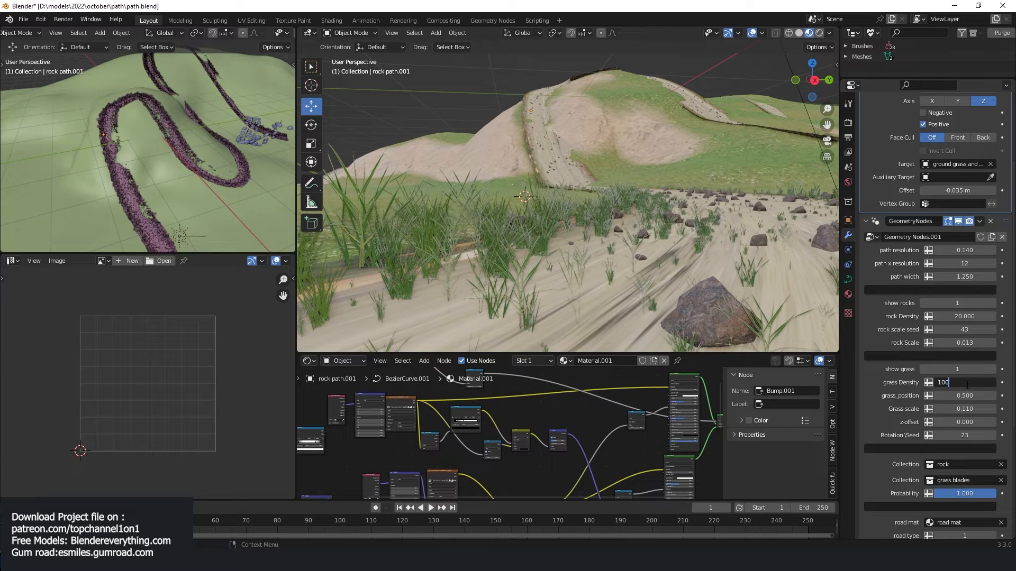
pyautogui.write('100')
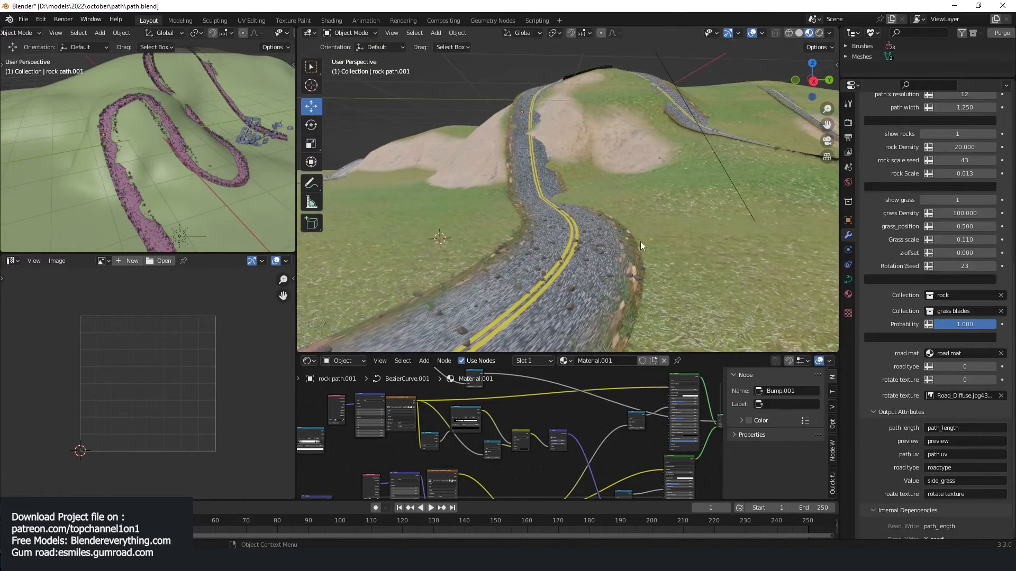
pyautogui.moveTo(645, 223)
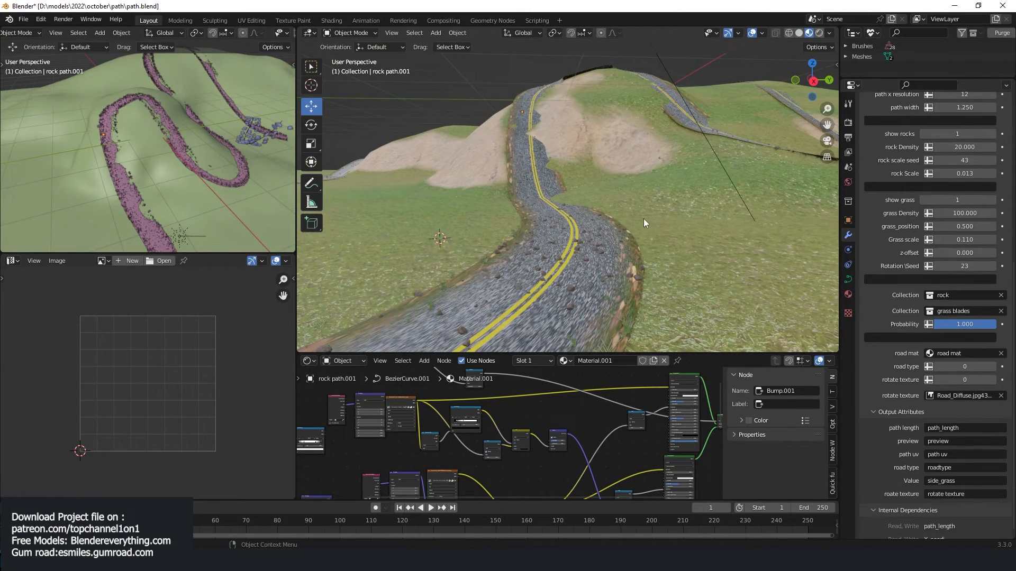
# - Orbit out to view the whole winding road over the terrain
pyautogui.moveTo(644, 223); pyautogui.dragTo(653, 233)
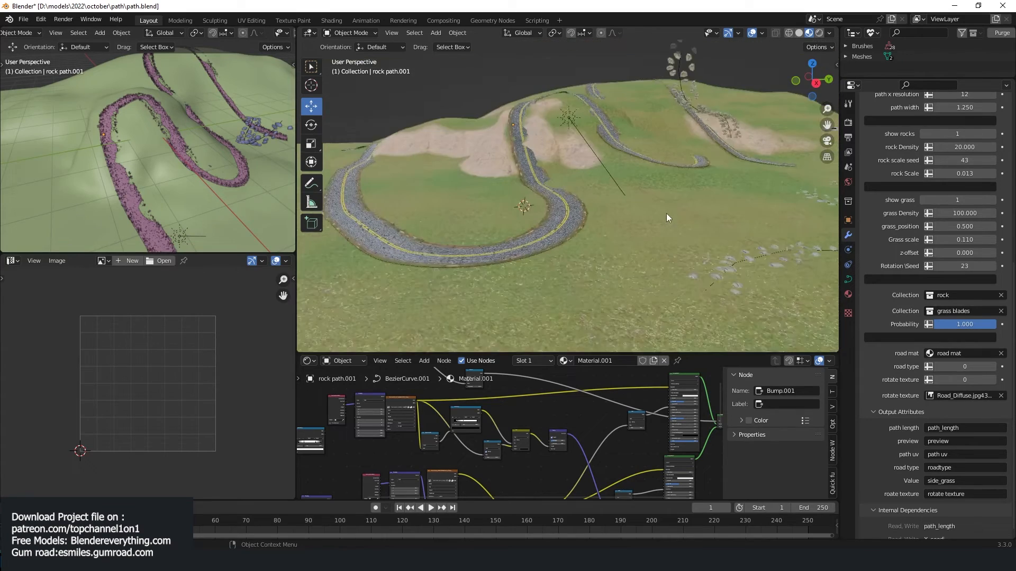
pyautogui.moveTo(668, 217); pyautogui.dragTo(653, 260)
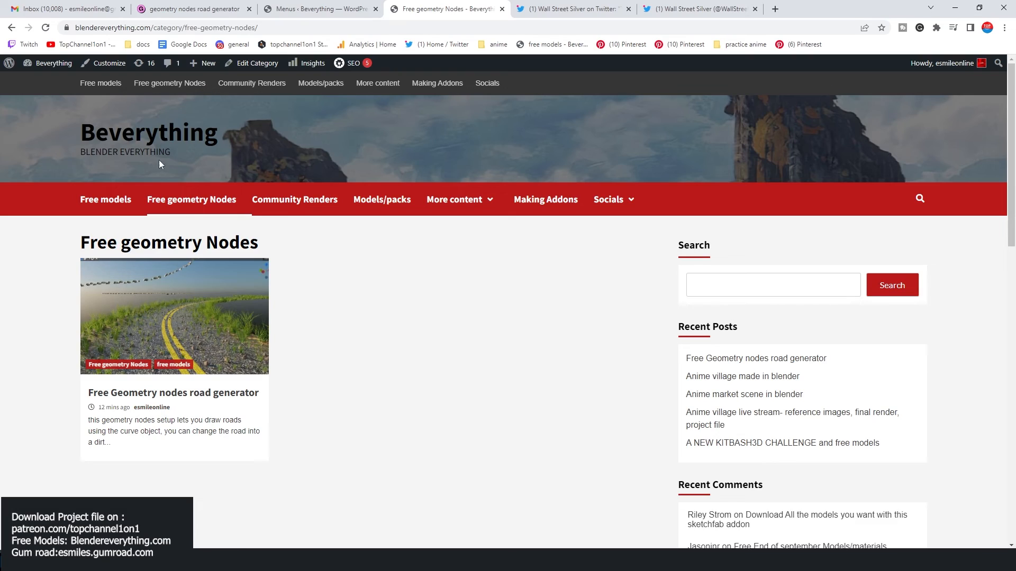
pyautogui.moveTo(176, 195)
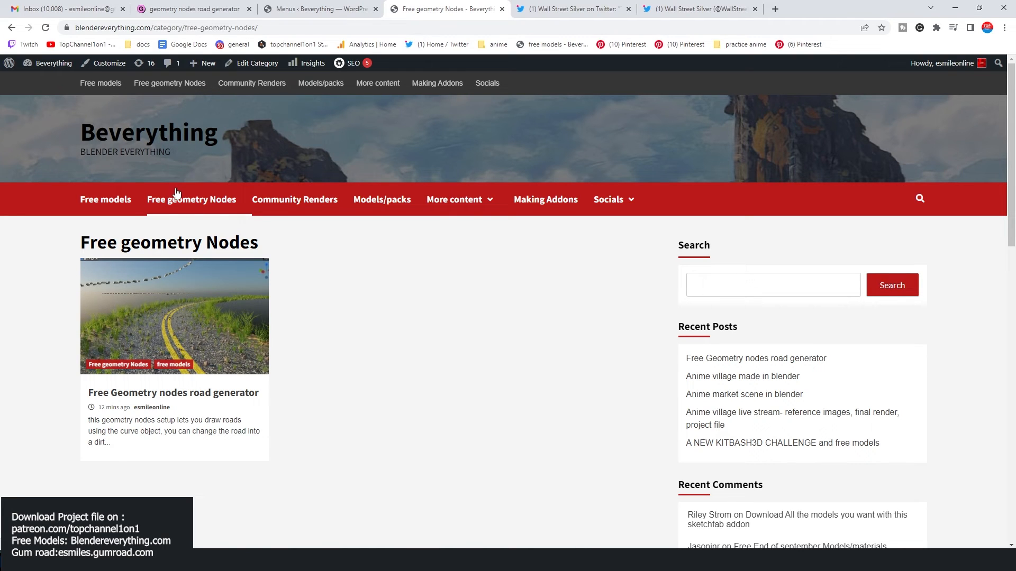
pyautogui.moveTo(216, 273)
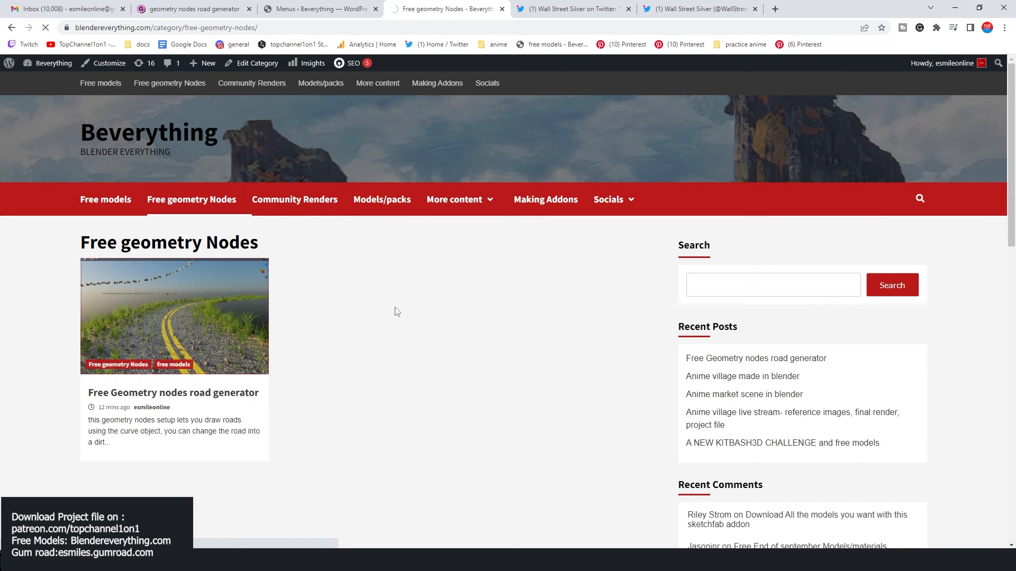
# - Open the 'Free Geometry nodes road generator' post on Beverything
pyautogui.click(172, 392)
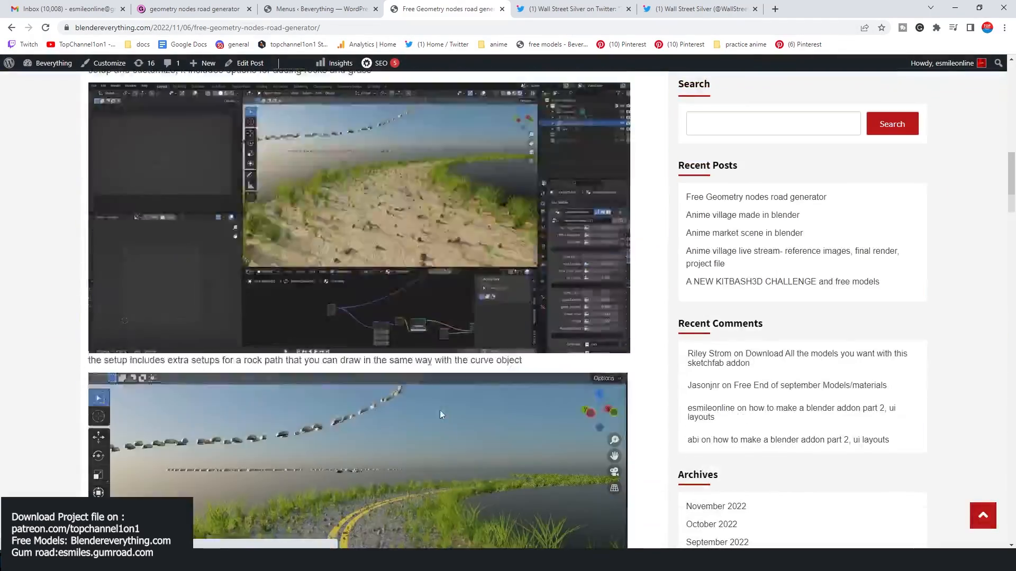